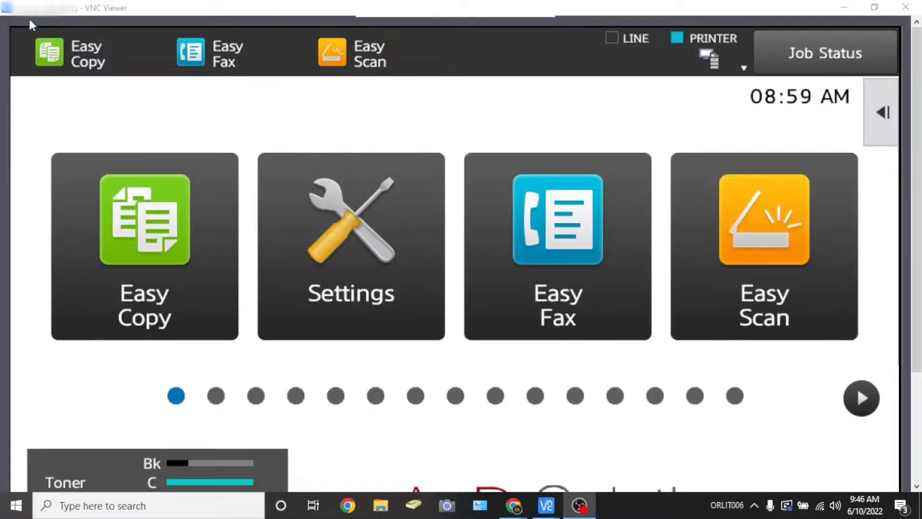
pyautogui.moveTo(330, 226)
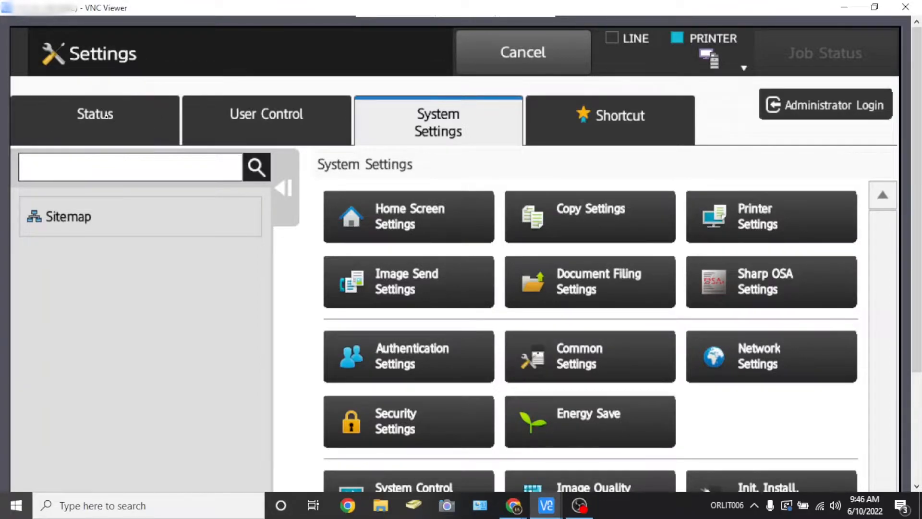
# Show the copier's Network Status from the Settings Status tab in VNC Viewer.
pyautogui.click(95, 115)
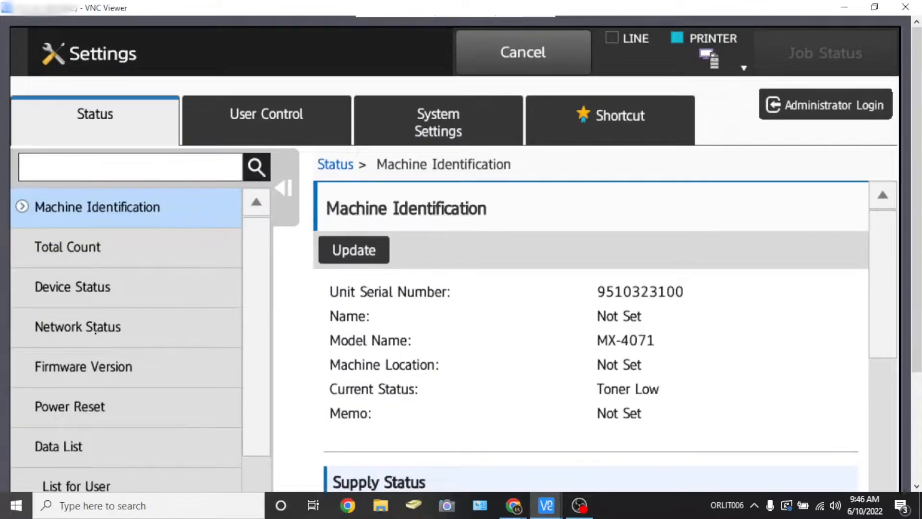
pyautogui.click(78, 327)
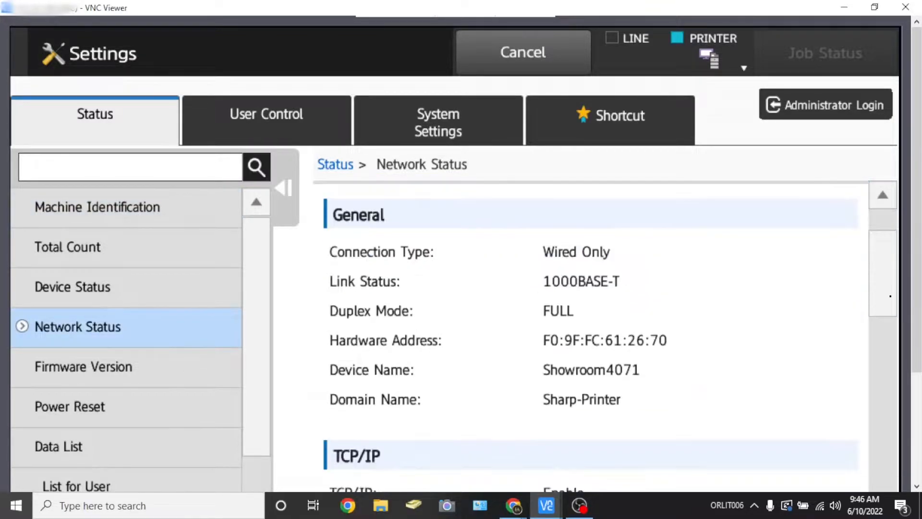
pyautogui.scroll(-3)
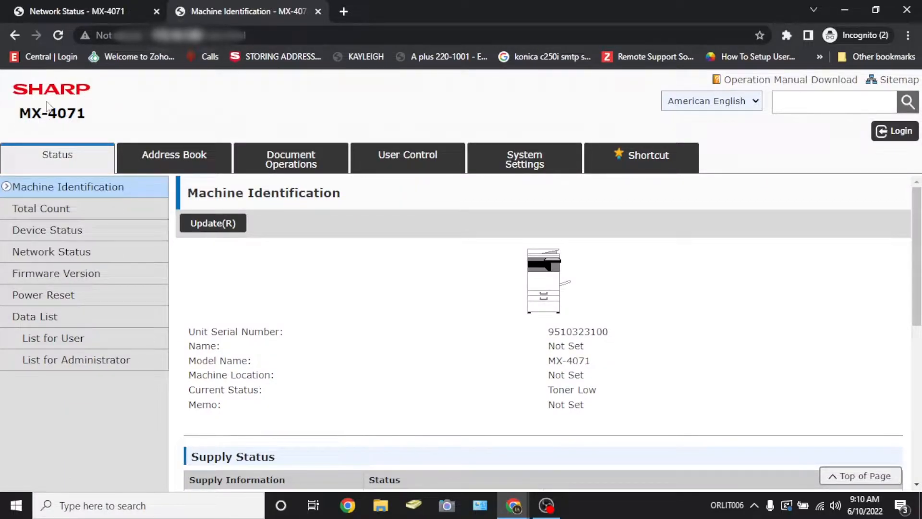
# Close the duplicate Network Status tab and log in with the administrator password.
pyautogui.click(156, 11)
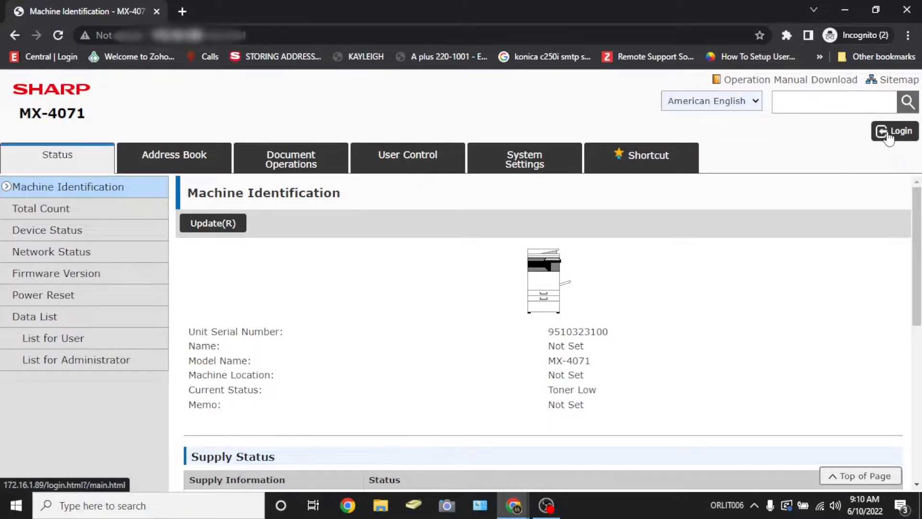
pyautogui.click(893, 130)
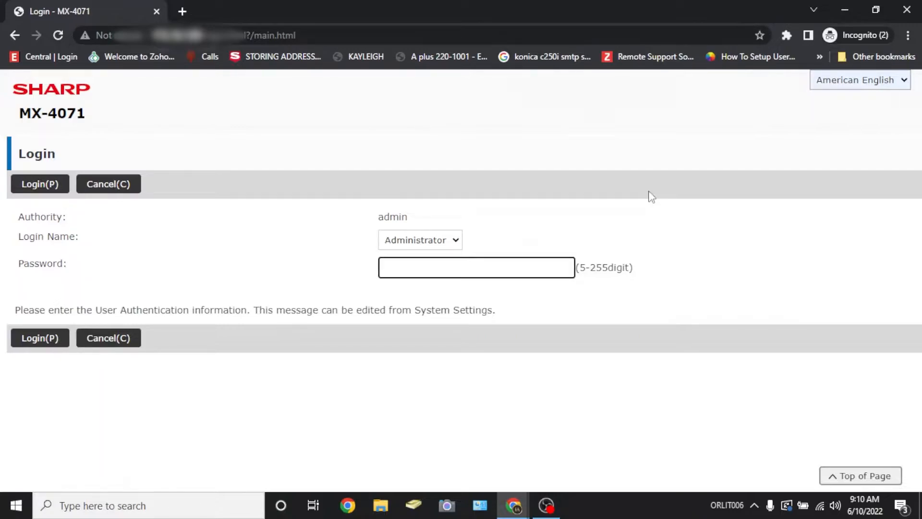
pyautogui.write('••')
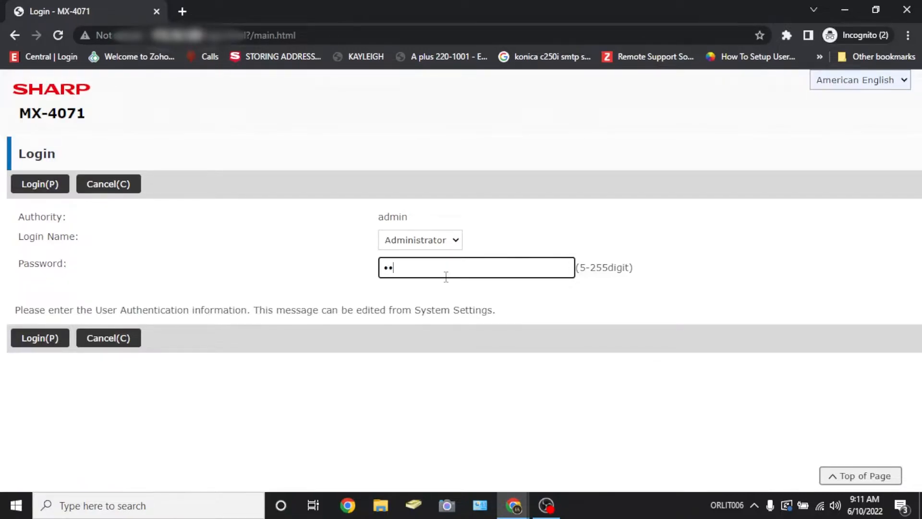
pyautogui.click(39, 184)
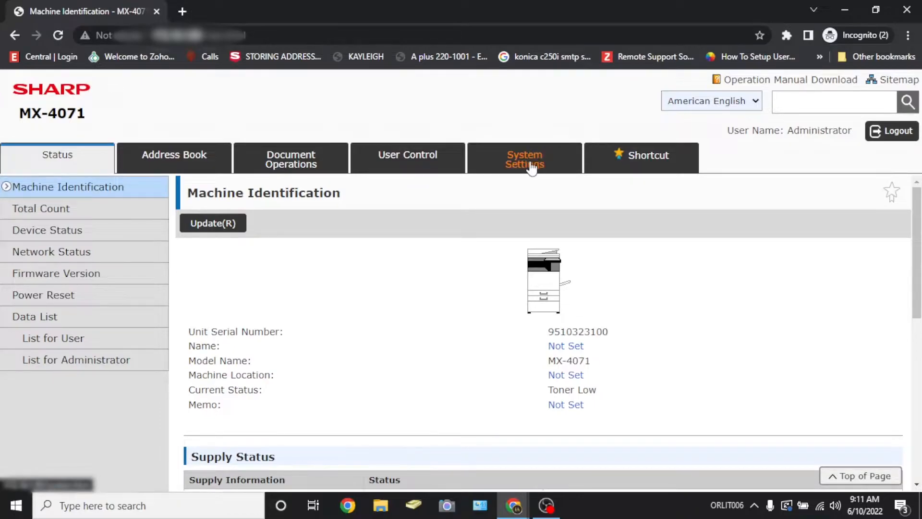
# Reach SMTP Settings via System, Network and Services Settings, and copy the user name.
pyautogui.click(524, 159)
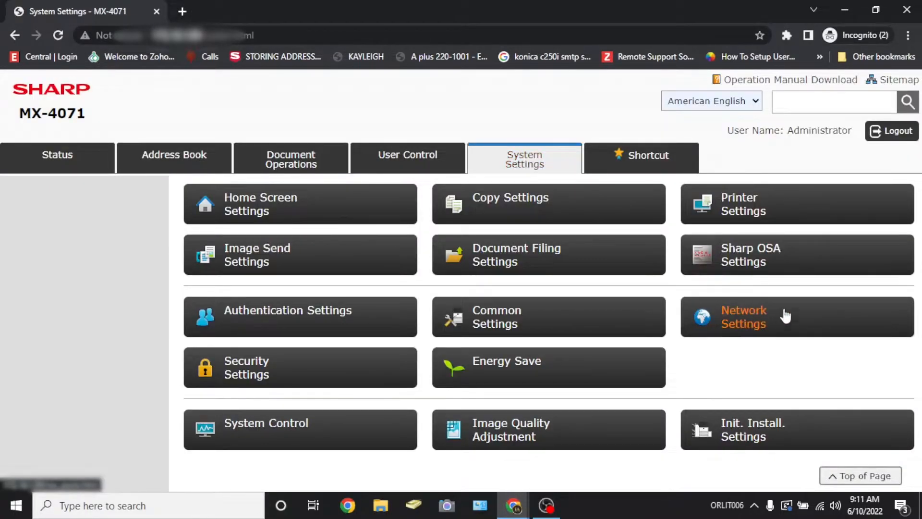
pyautogui.click(744, 316)
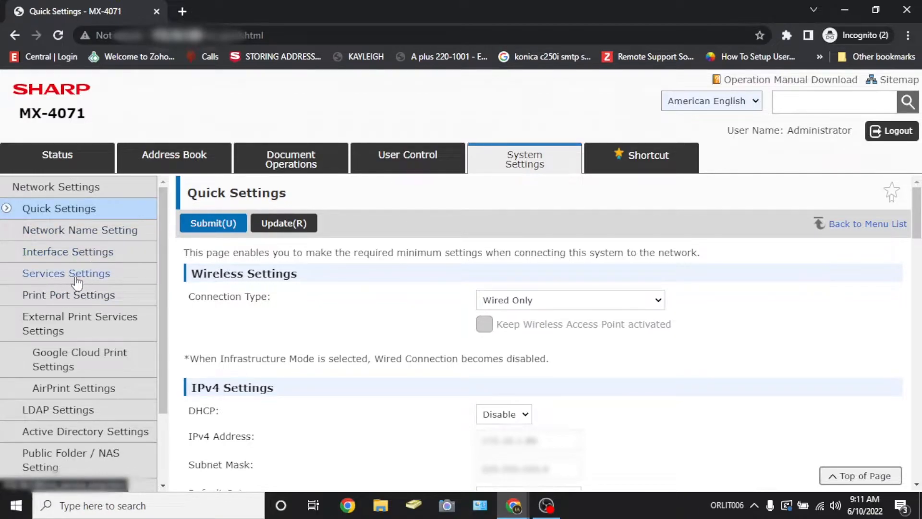
pyautogui.click(65, 273)
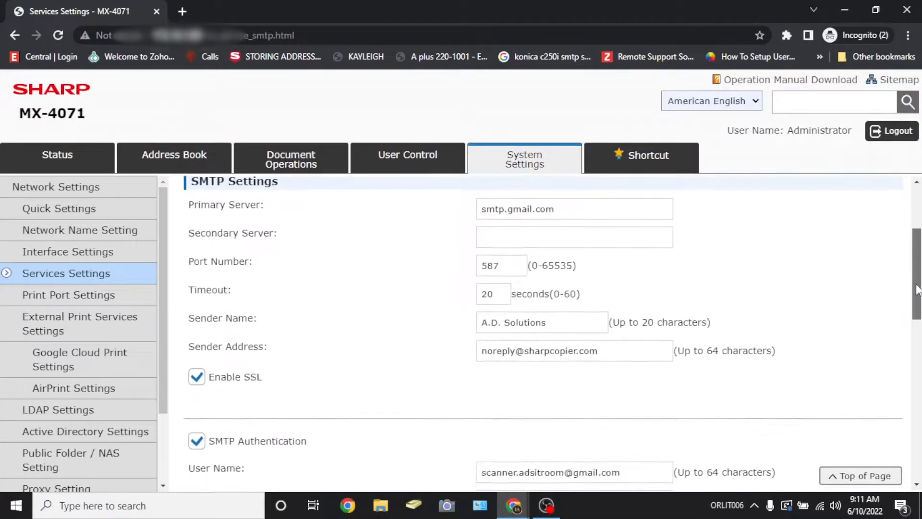
pyautogui.scroll(-3)
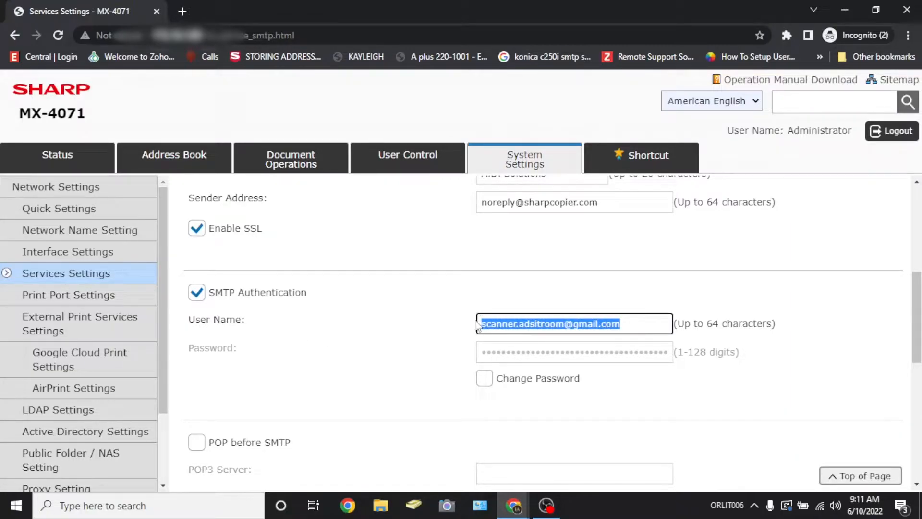
pyautogui.rightClick(574, 323)
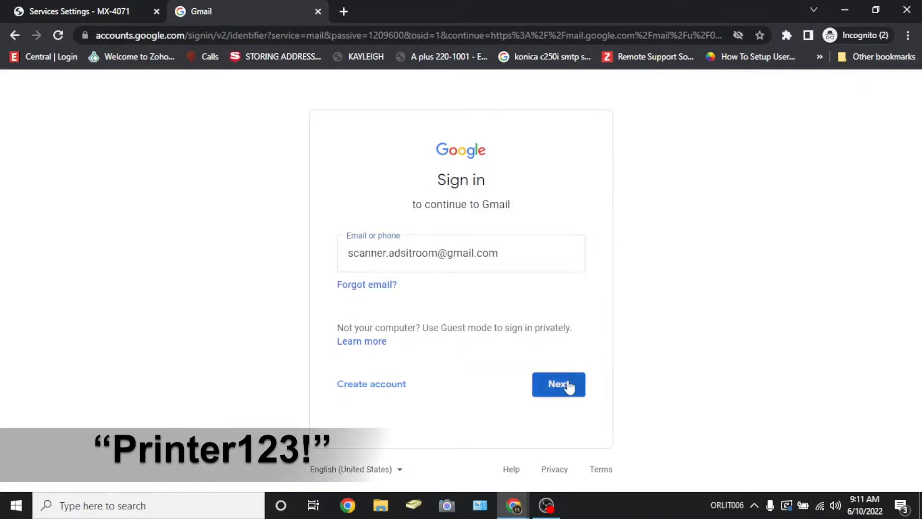
pyautogui.click(558, 383)
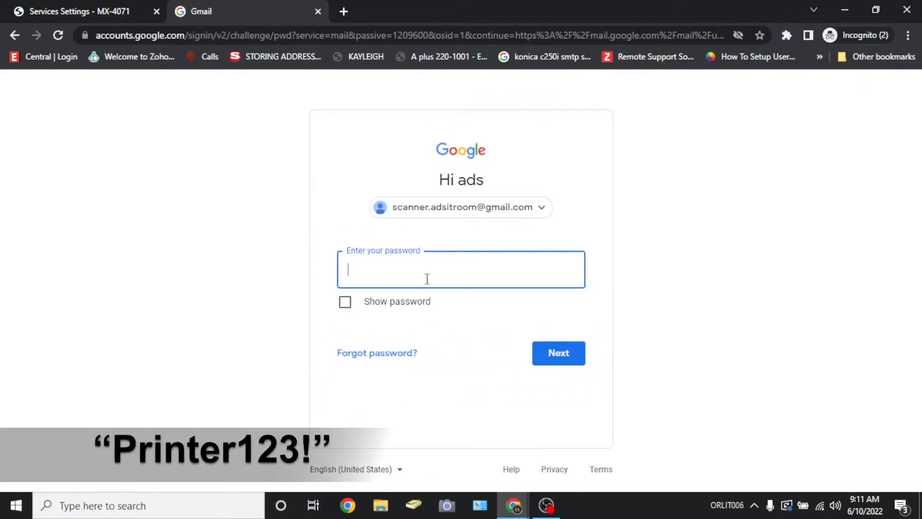
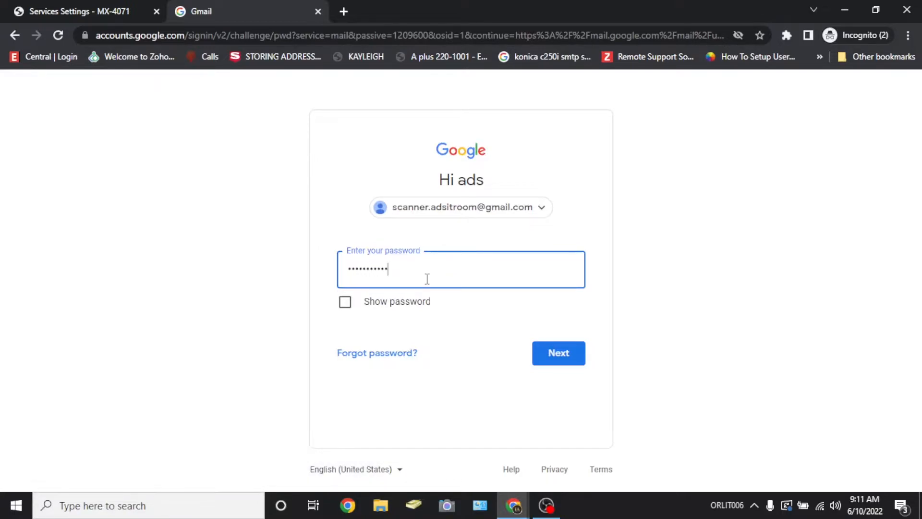
pyautogui.click(558, 352)
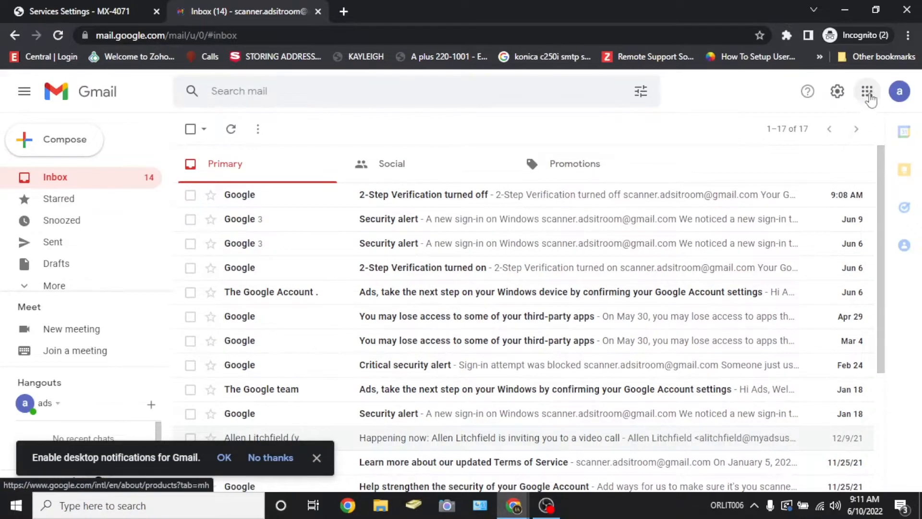
# Open Google Account Security and start the 2-Step Verification setup.
pyautogui.click(866, 92)
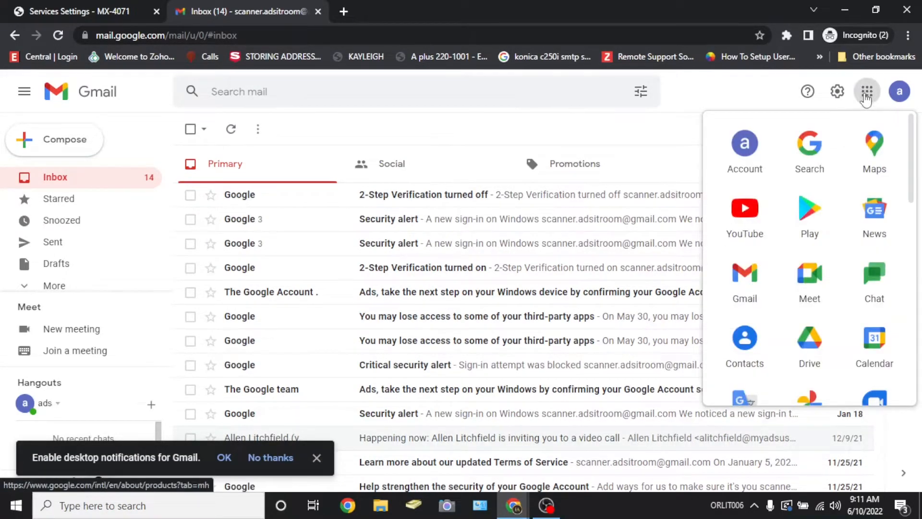
pyautogui.click(744, 150)
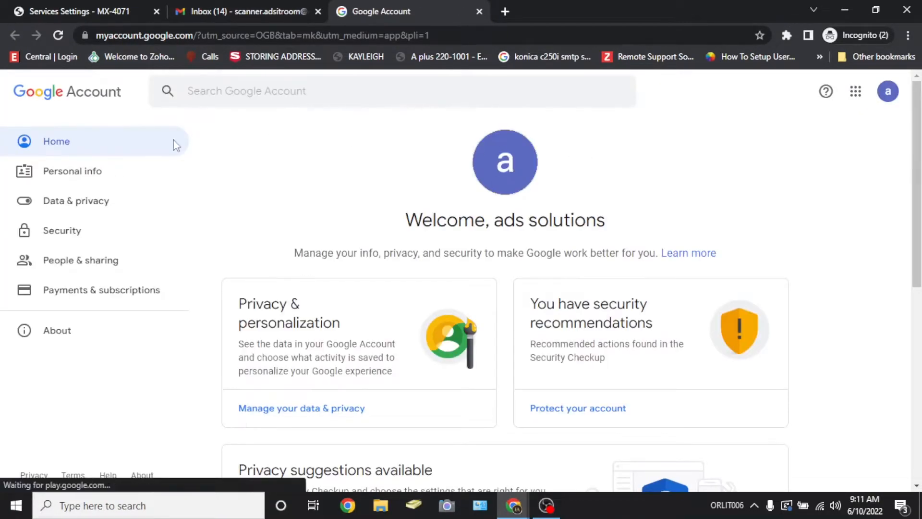
pyautogui.moveTo(62, 230)
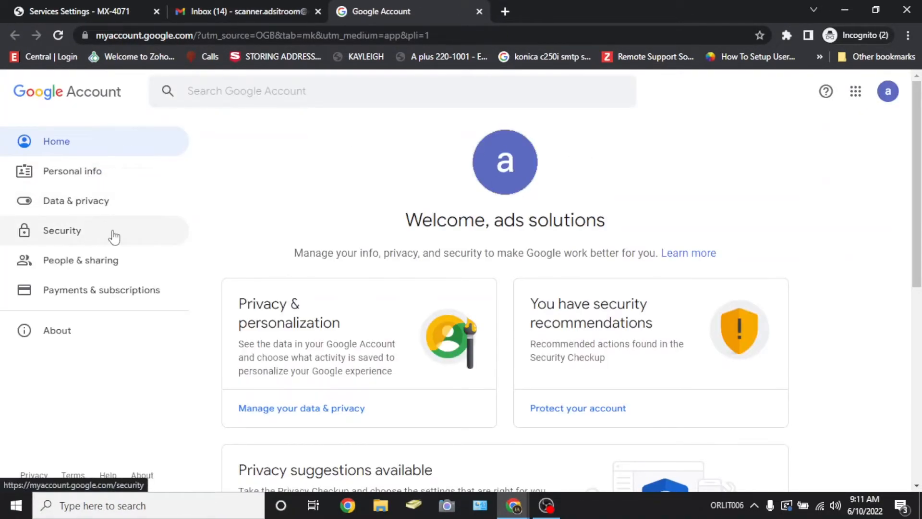
pyautogui.click(62, 230)
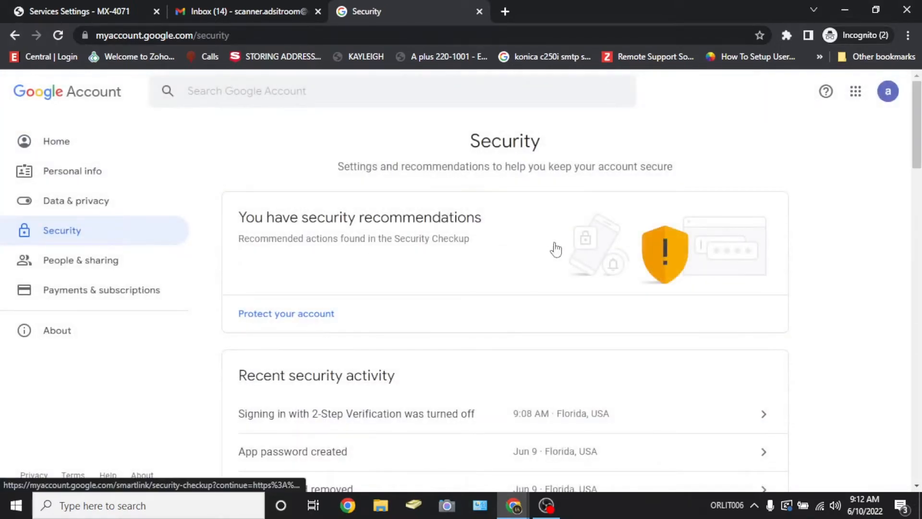
pyautogui.scroll(-3)
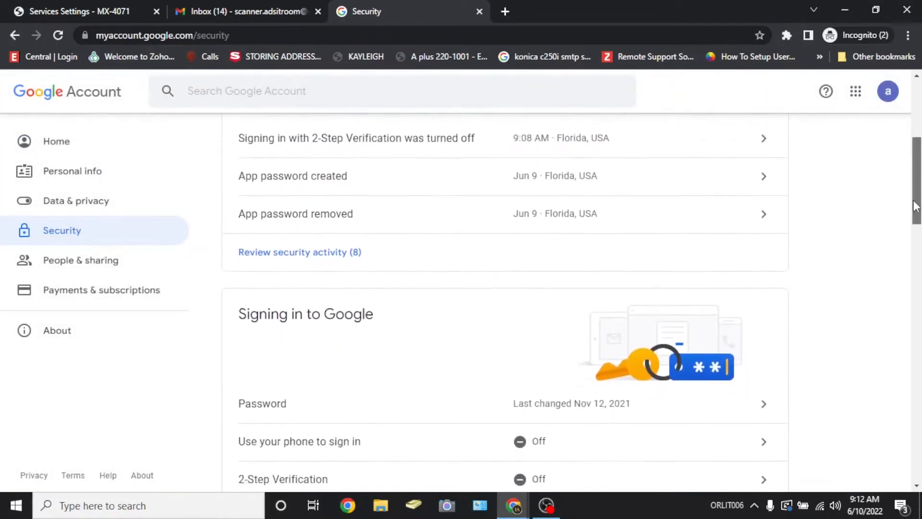
pyautogui.scroll(-3)
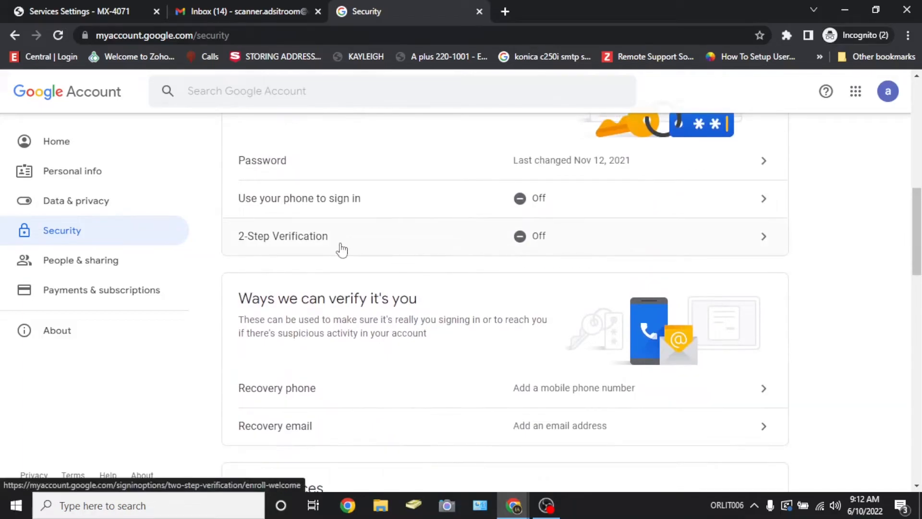
pyautogui.click(282, 236)
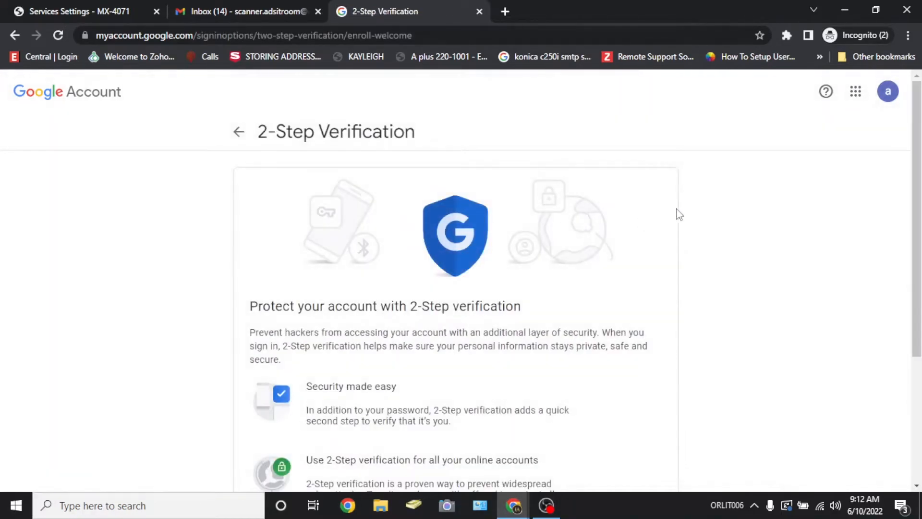
pyautogui.scroll(-3)
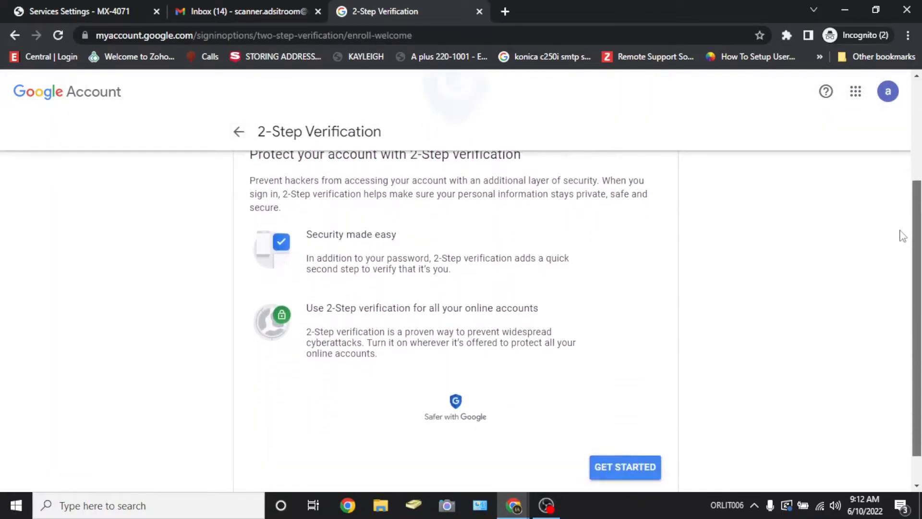
pyautogui.scroll(-3)
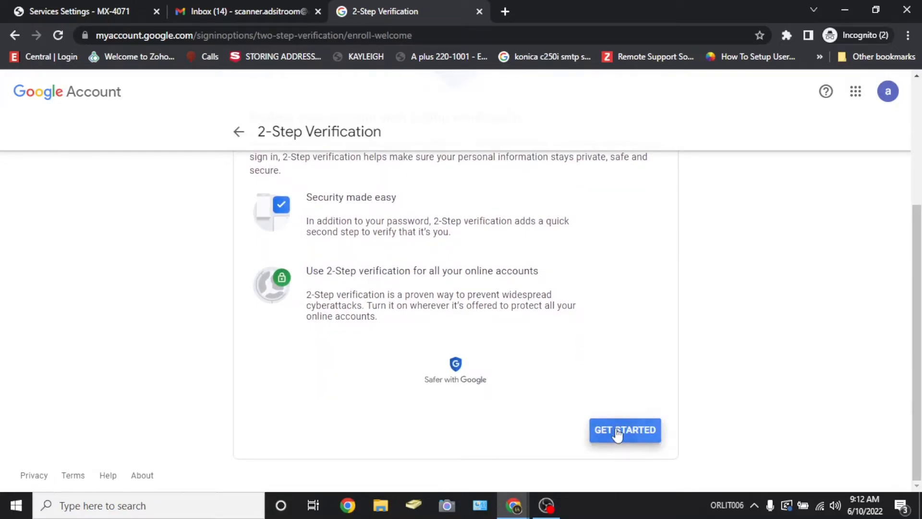
pyautogui.click(625, 430)
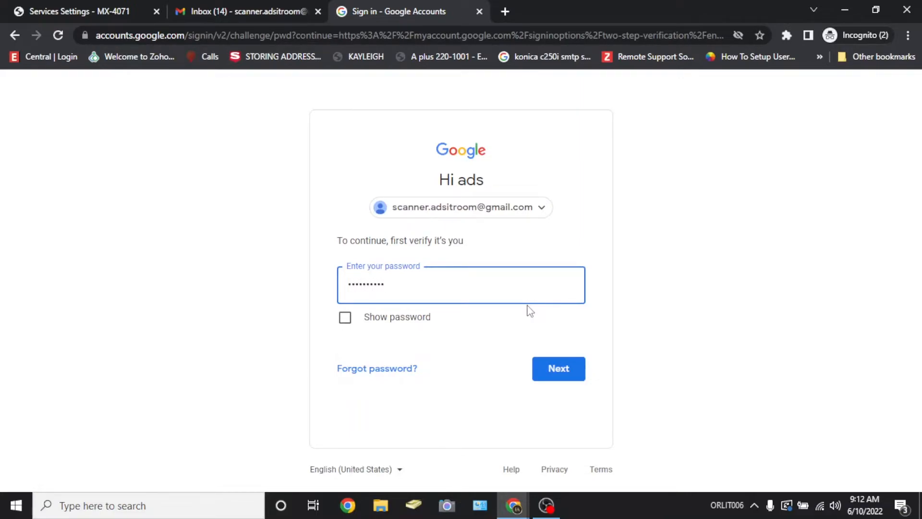
# Confirm the account password, request a texted code, and focus the code field.
pyautogui.click(557, 368)
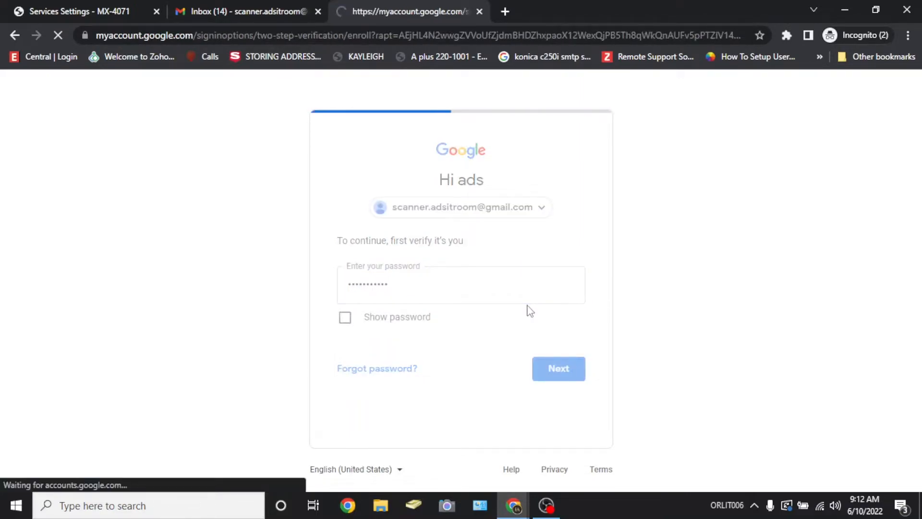
pyautogui.click(557, 368)
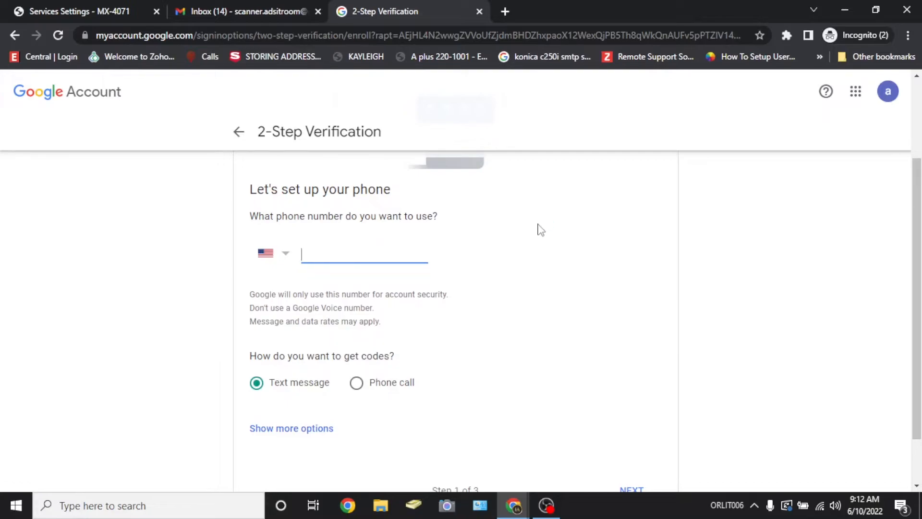
pyautogui.moveTo(668, 53)
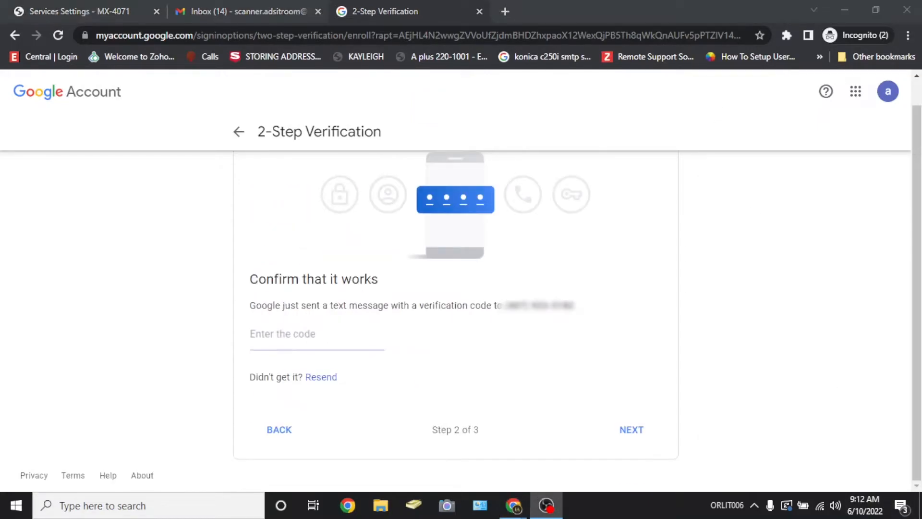
pyautogui.click(317, 334)
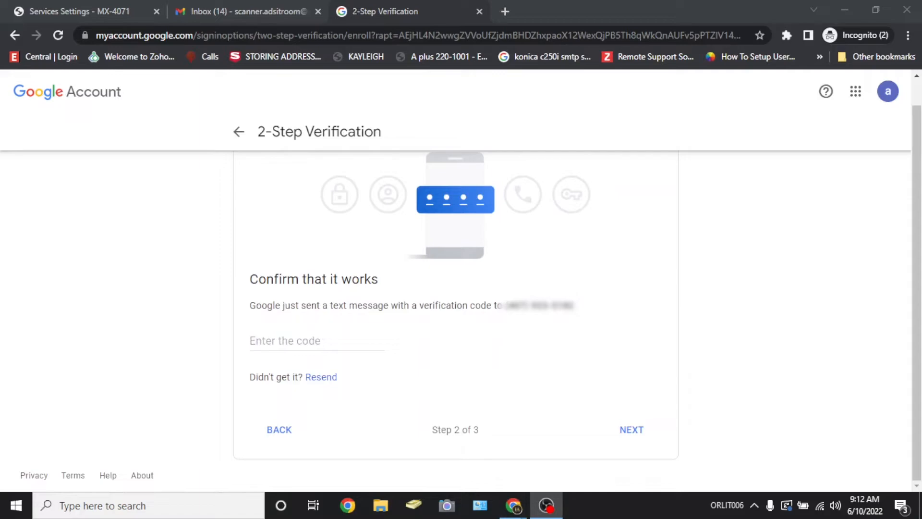
pyautogui.click(316, 340)
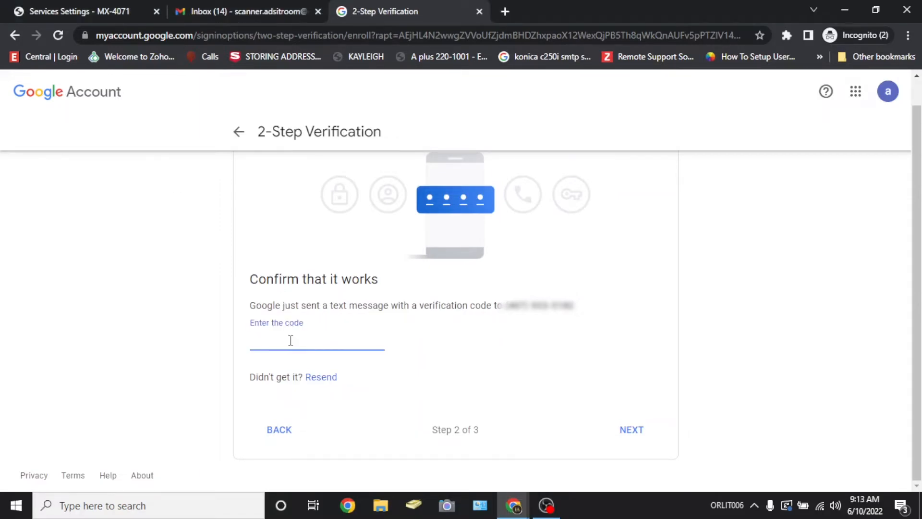
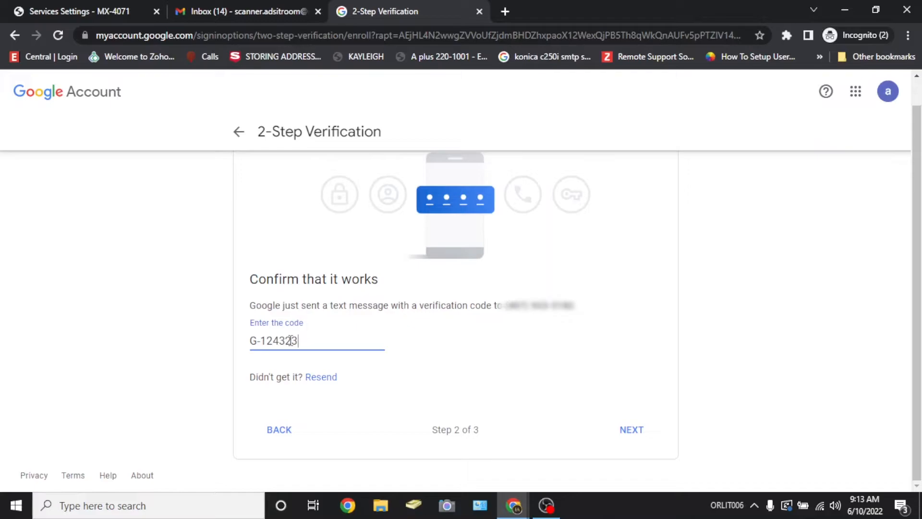
pyautogui.click(631, 429)
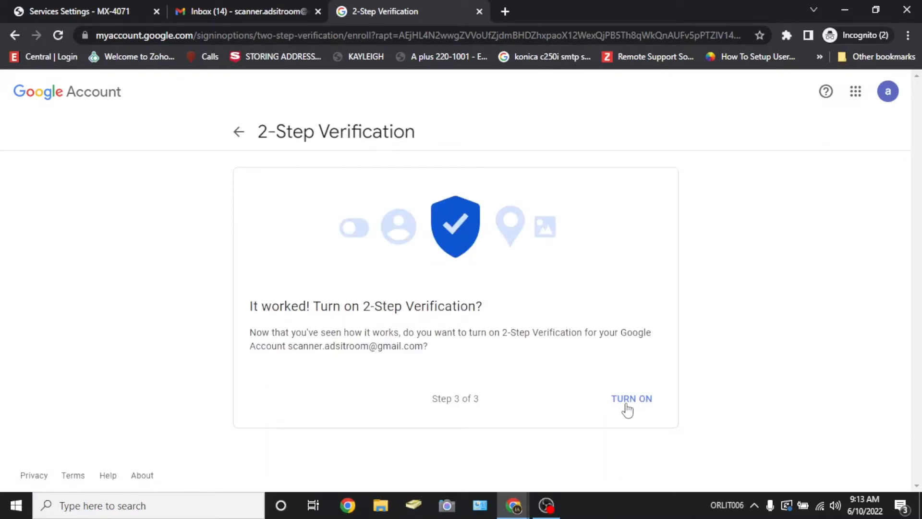
pyautogui.click(632, 398)
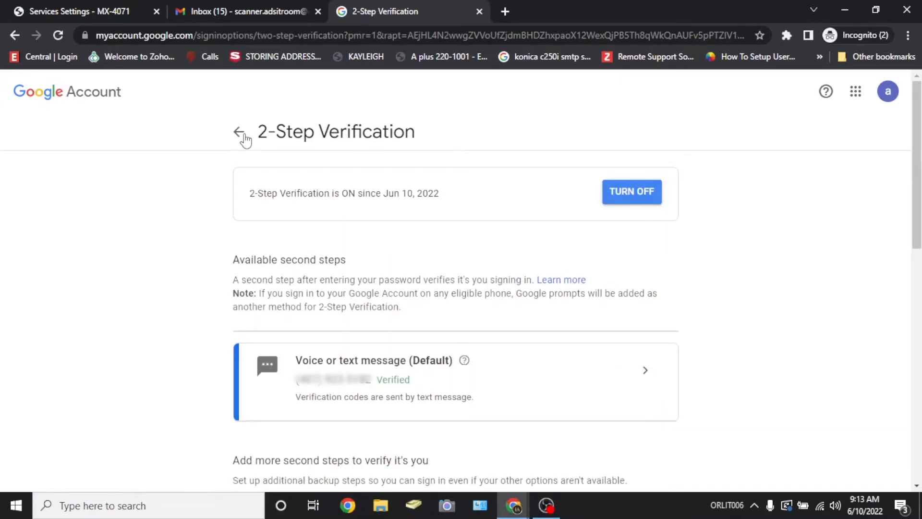
# Return to the security overview, open App passwords, and focus the re-verification password field.
pyautogui.click(237, 132)
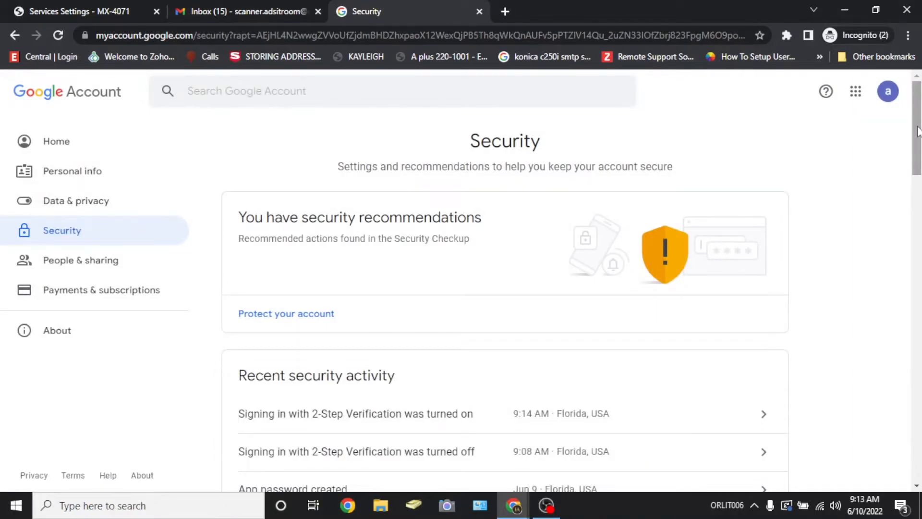
pyautogui.scroll(-3)
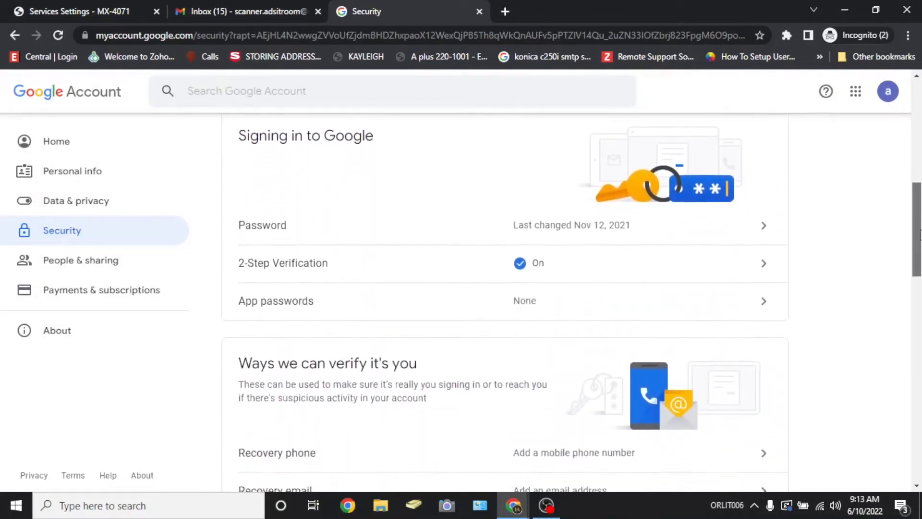
pyautogui.scroll(-3)
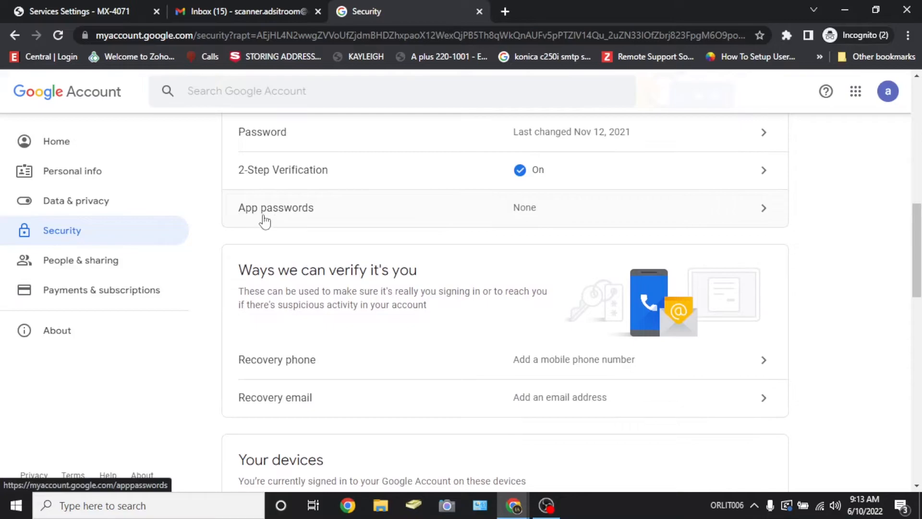
pyautogui.click(275, 207)
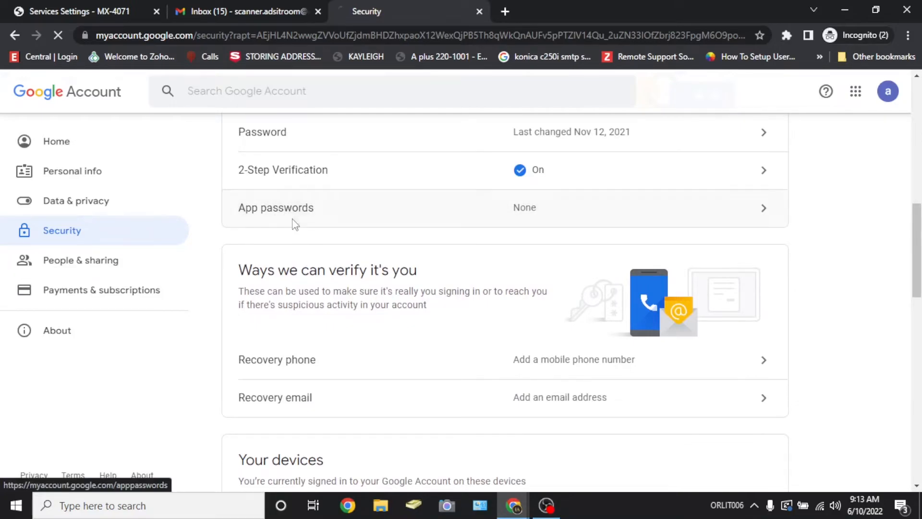
pyautogui.click(276, 208)
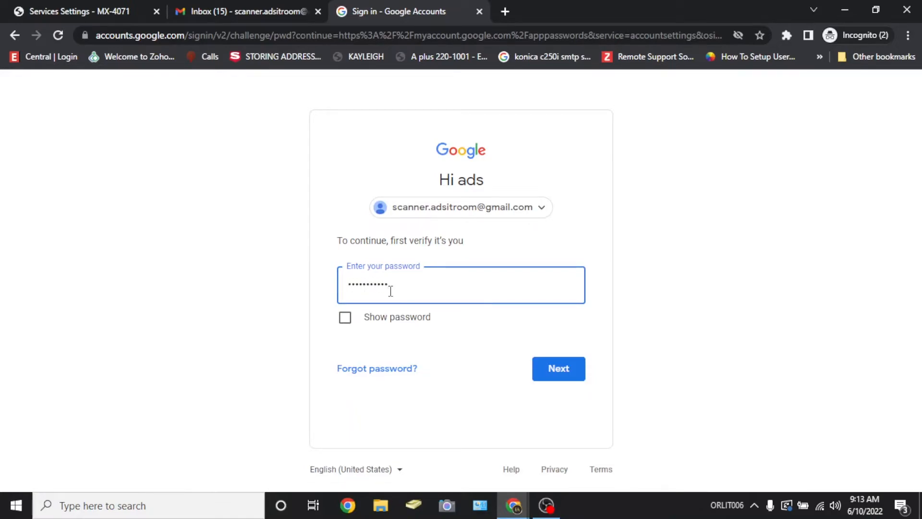
# Confirm the password and generate an app password with custom name 'Sharp MX-4071'.
pyautogui.click(558, 368)
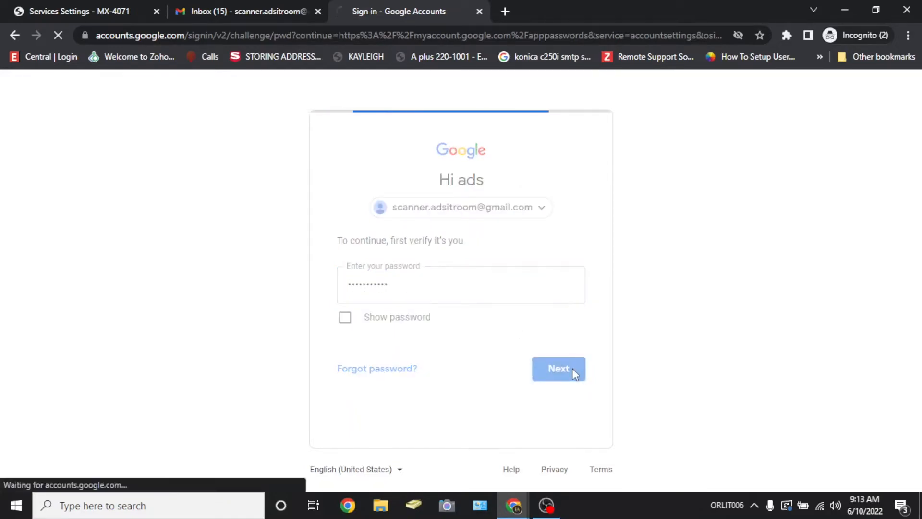
pyautogui.click(557, 368)
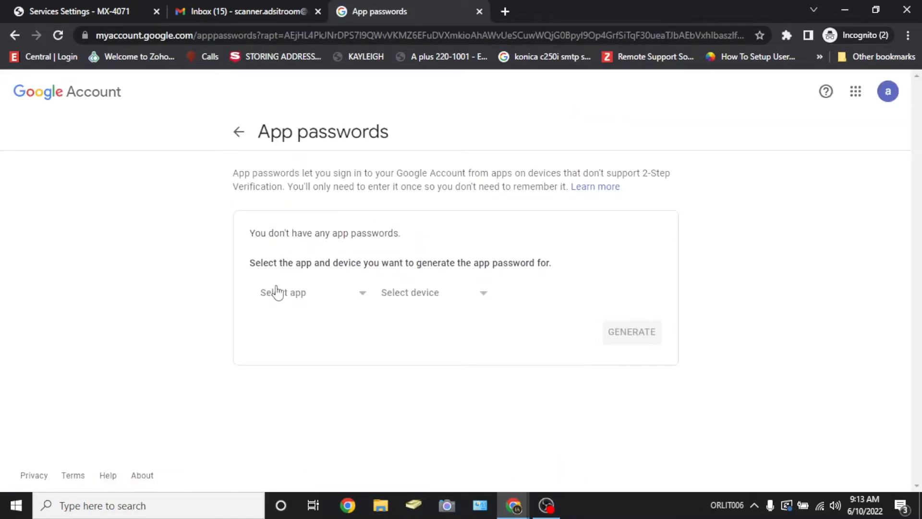
pyautogui.click(310, 293)
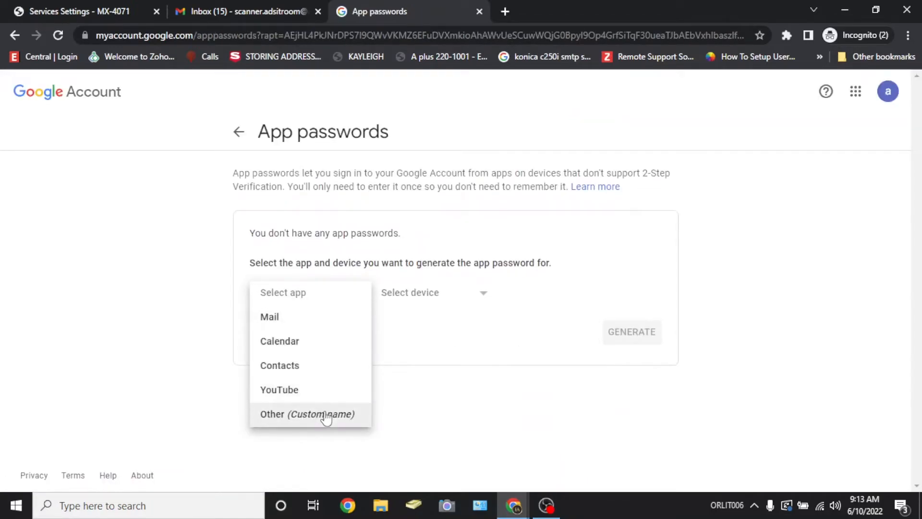
pyautogui.write('S')
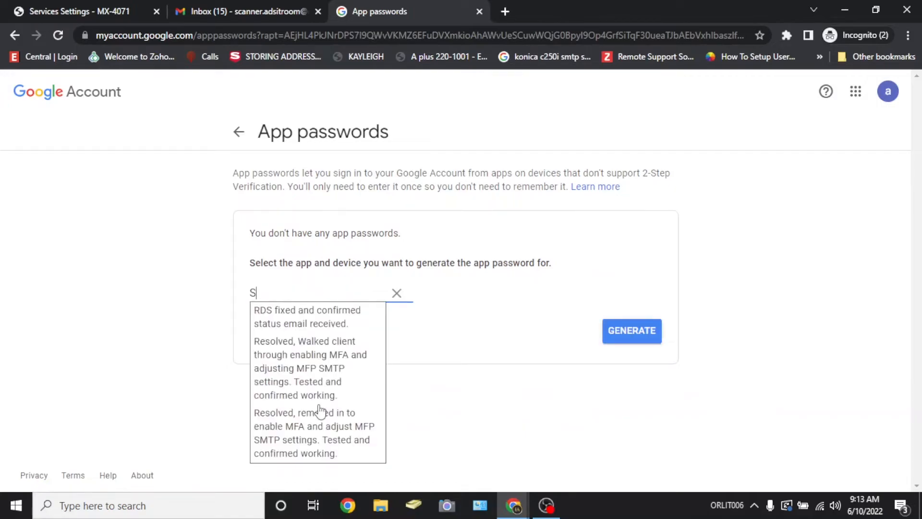
pyautogui.write('harp MX-407')
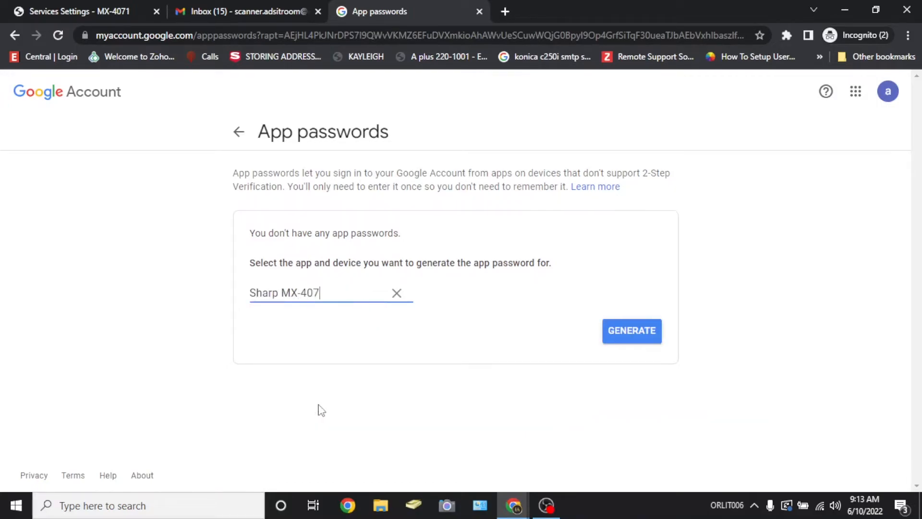
pyautogui.click(631, 330)
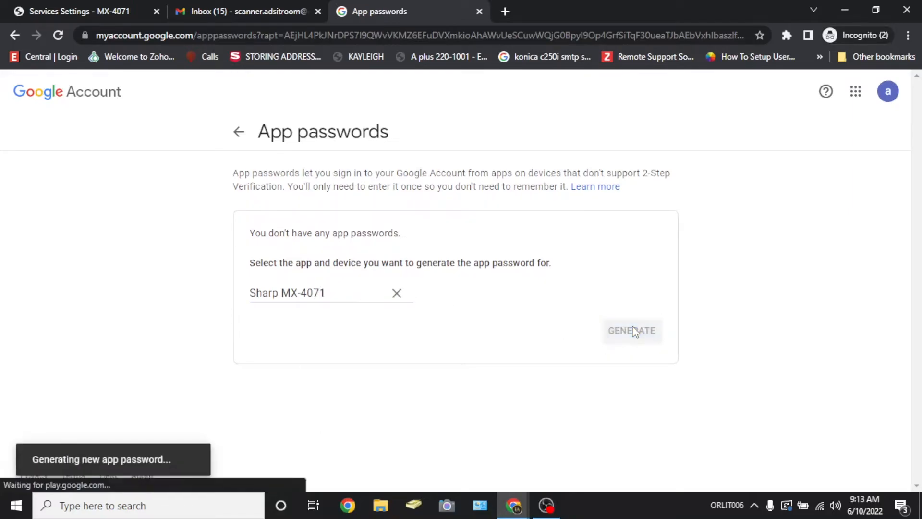
pyautogui.click(632, 330)
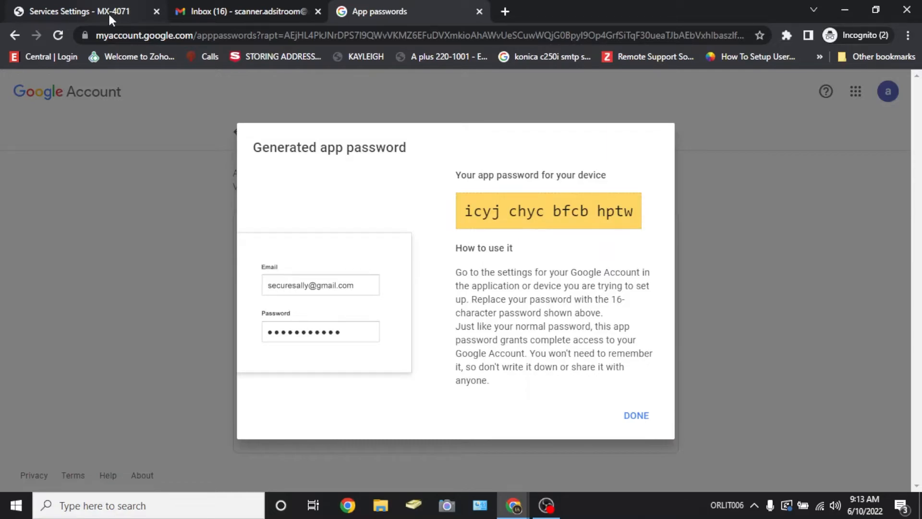
pyautogui.click(77, 11)
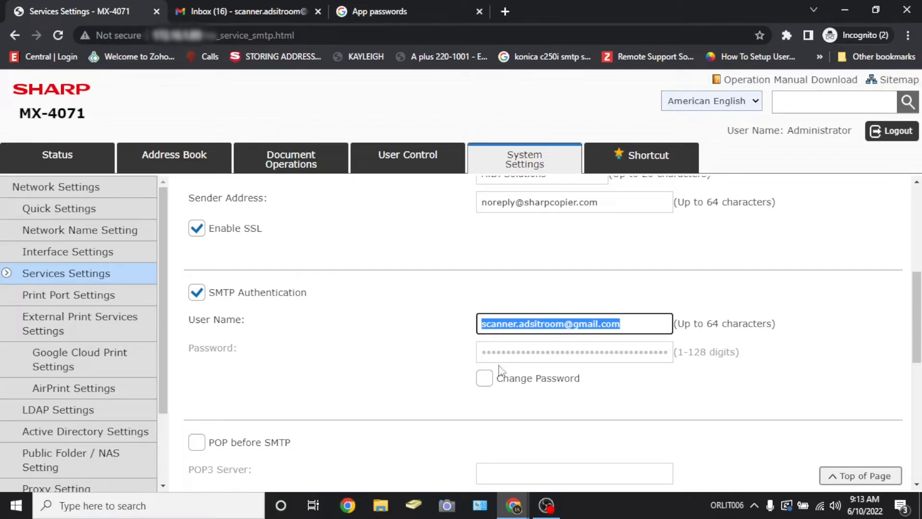
pyautogui.click(484, 378)
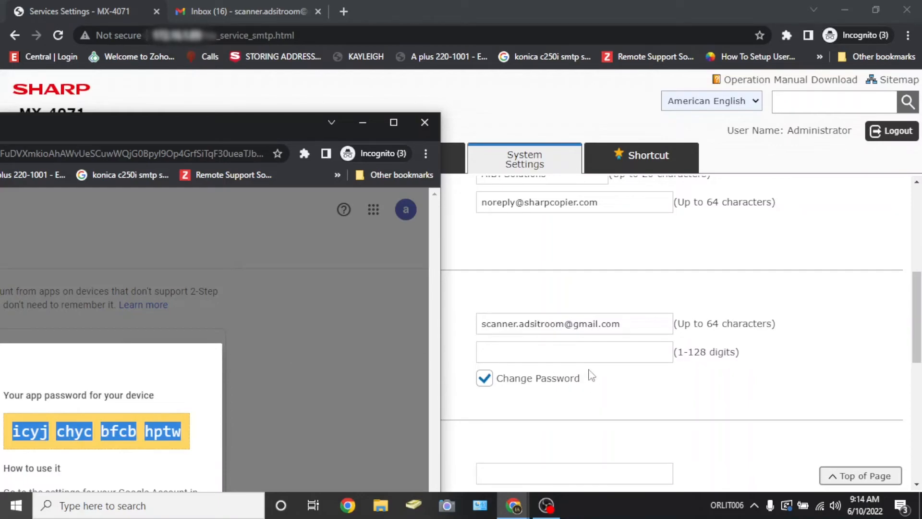
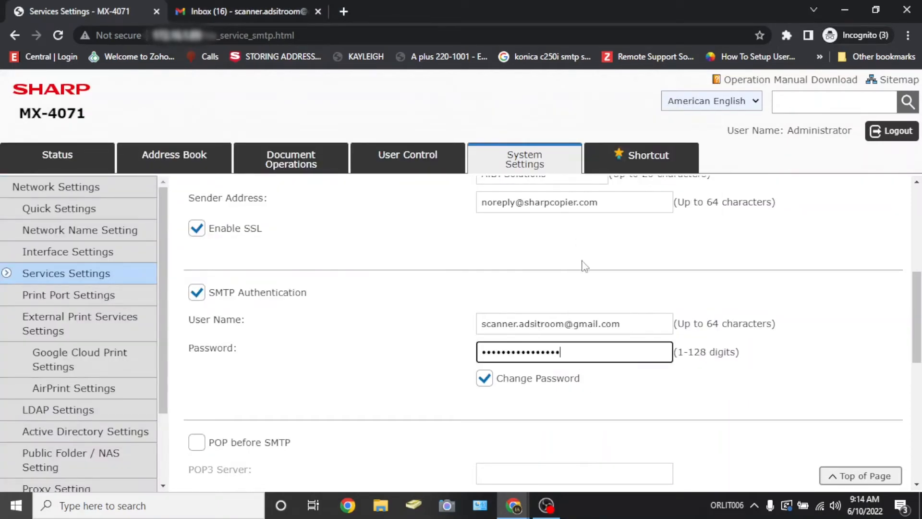
pyautogui.scroll(-3)
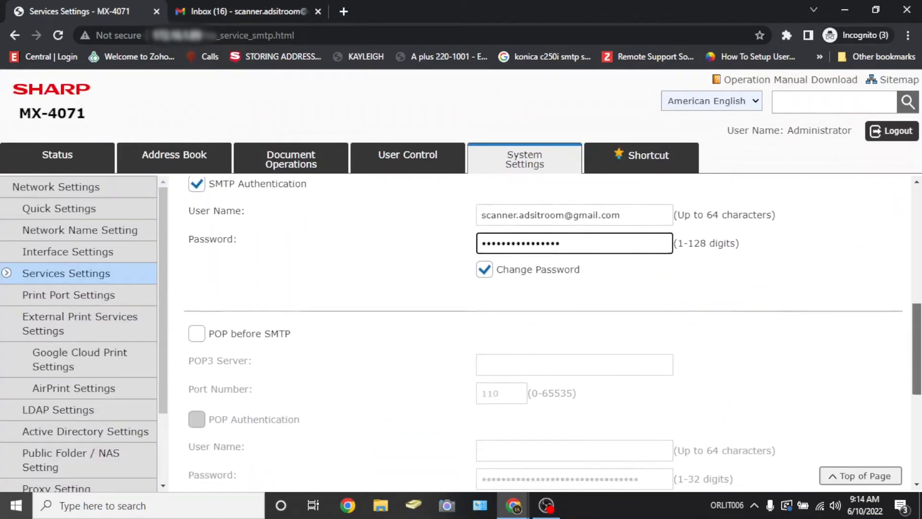
pyautogui.scroll(-3)
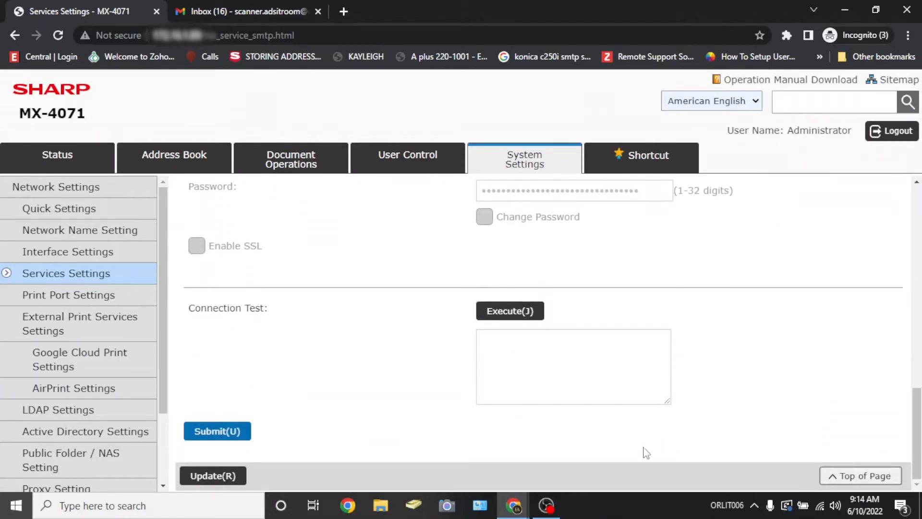
# Submit the SMTP settings and run the SMTP server connection test.
pyautogui.click(217, 431)
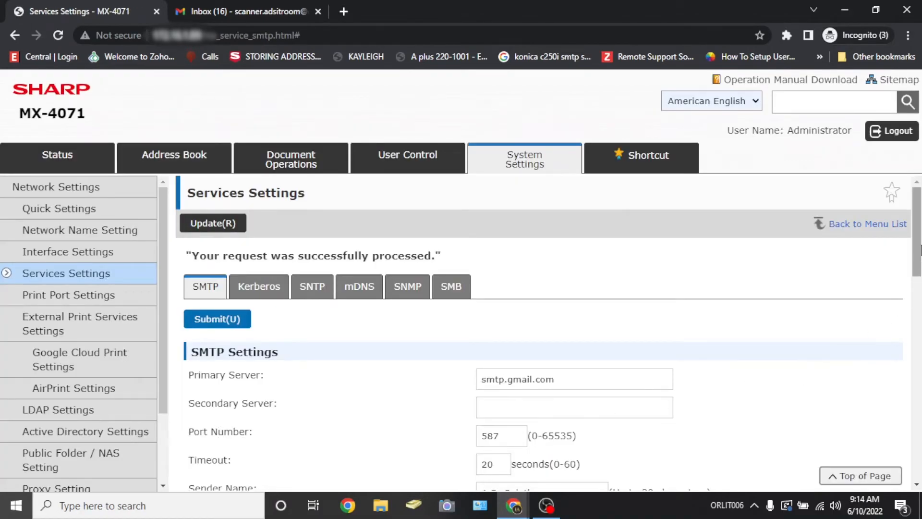
pyautogui.scroll(-3)
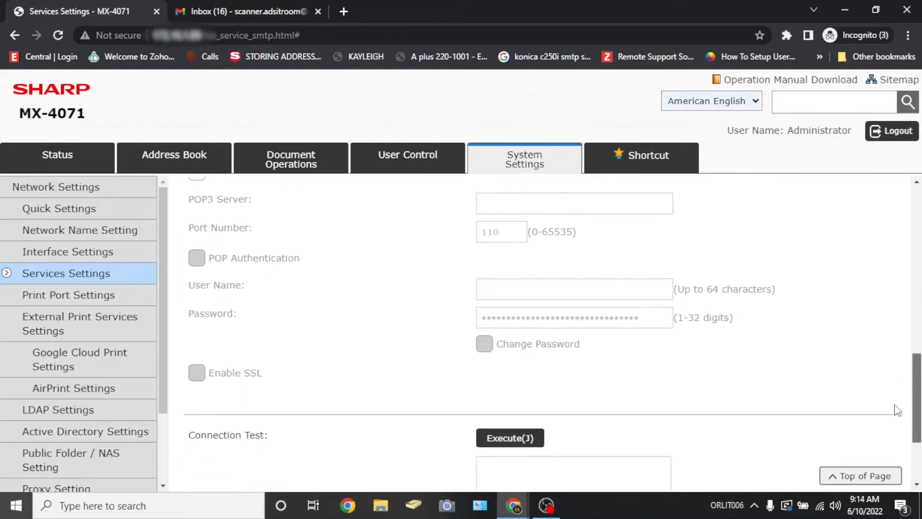
pyautogui.click(509, 438)
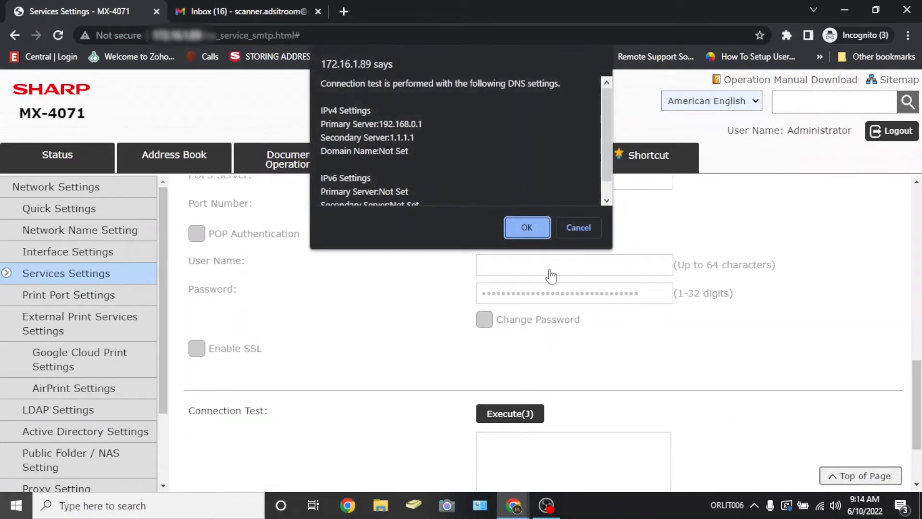
pyautogui.click(526, 228)
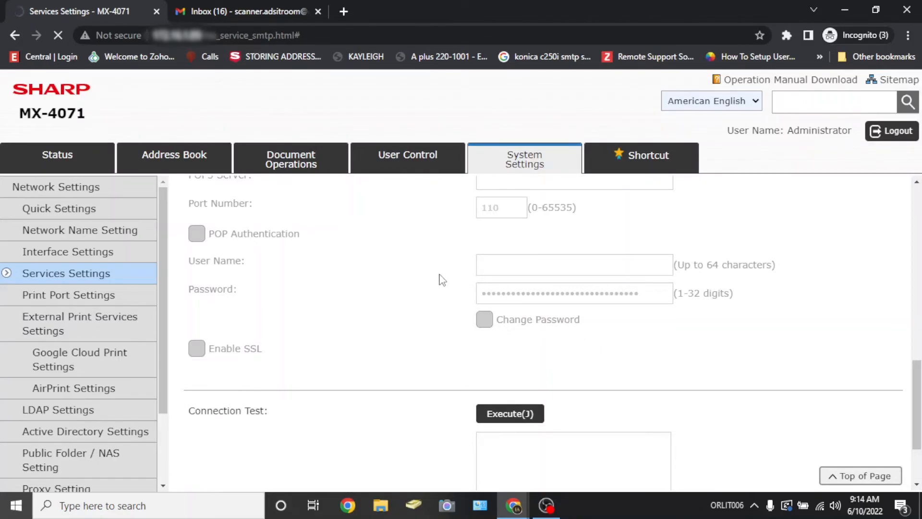
# Check that the connection test reports success by highlighting its result message.
pyautogui.click(509, 413)
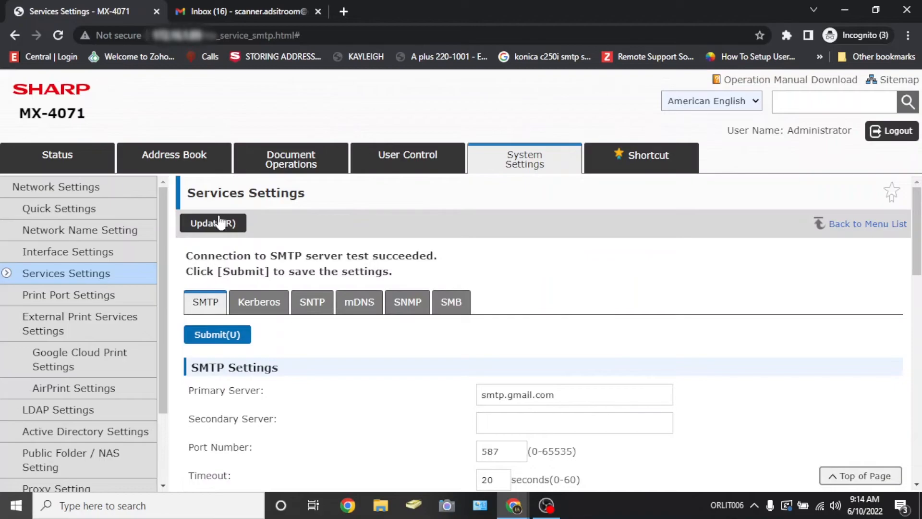
pyautogui.moveTo(187, 255); pyautogui.dragTo(393, 271)
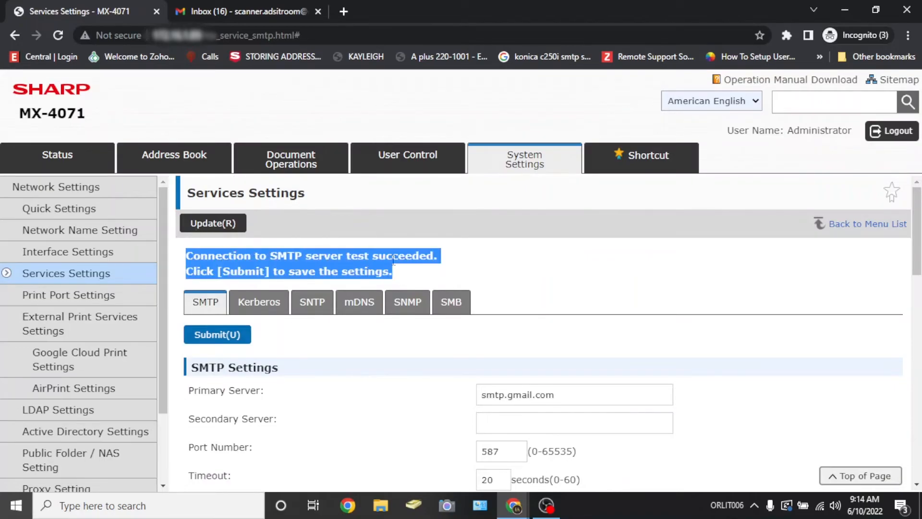
pyautogui.click(460, 289)
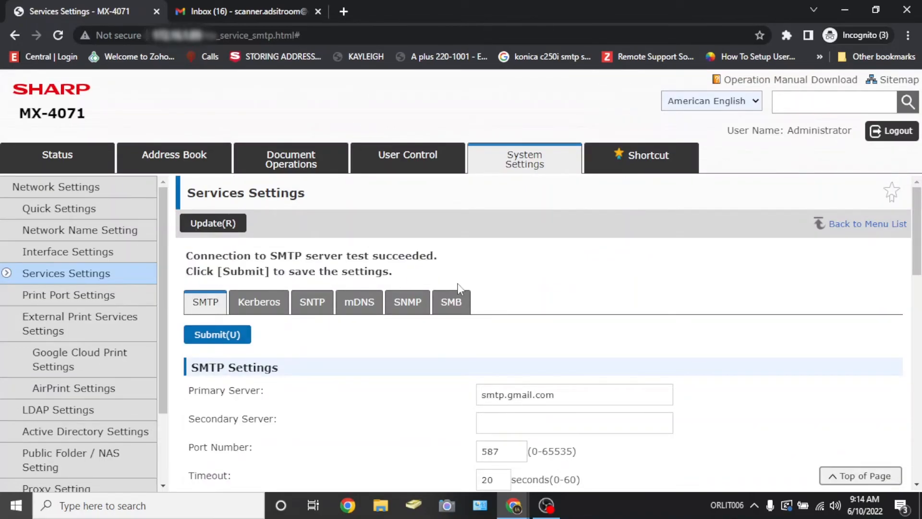